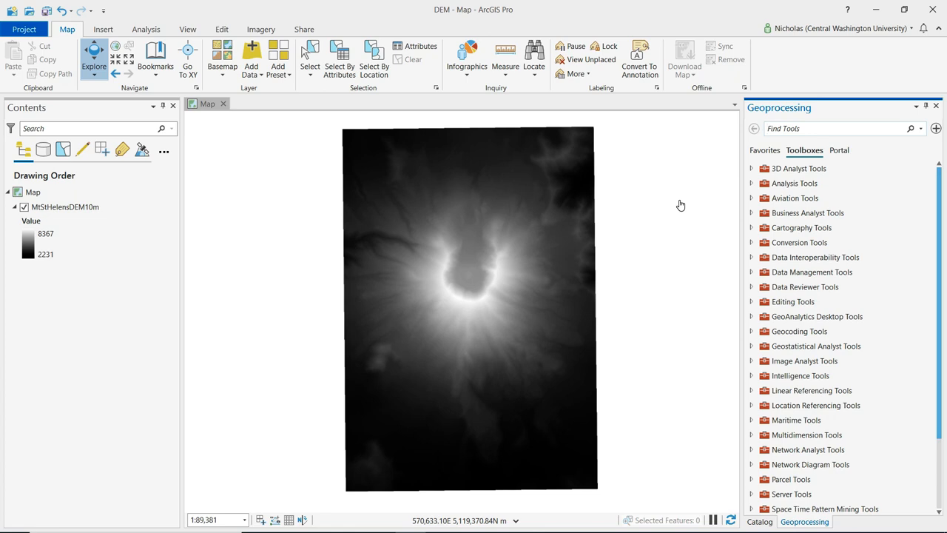
# - Find the Slope tool and give it MtStHelensDEM10m as input with an output raster path
pyautogui.write('slope')
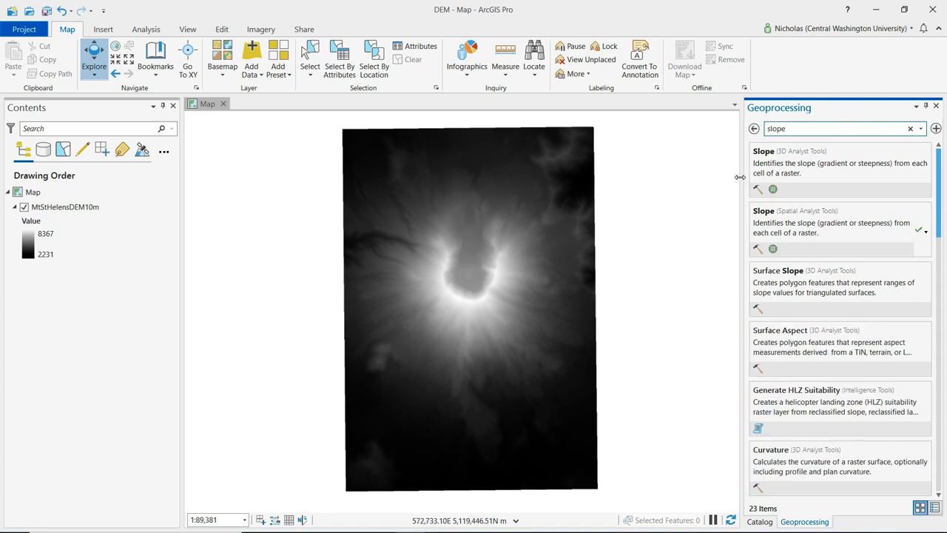
pyautogui.moveTo(769, 222)
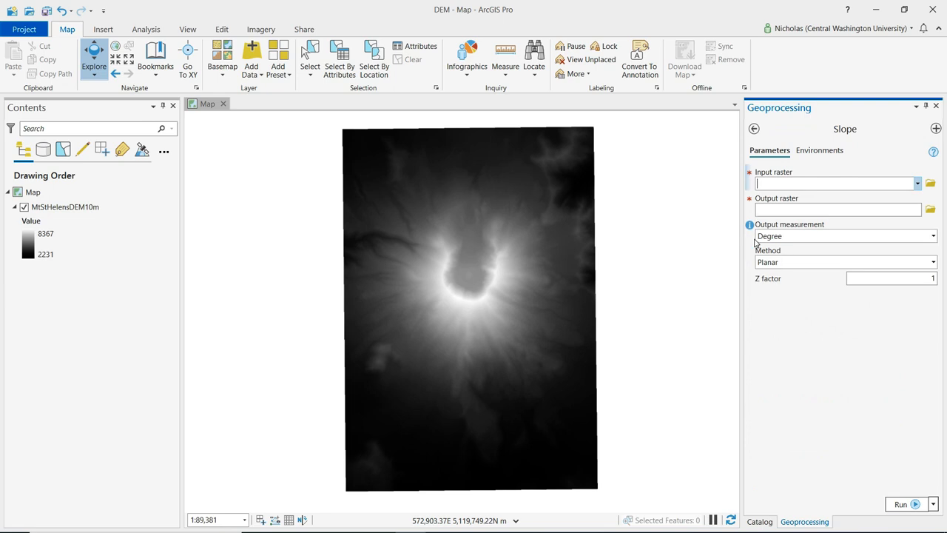
pyautogui.click(917, 183)
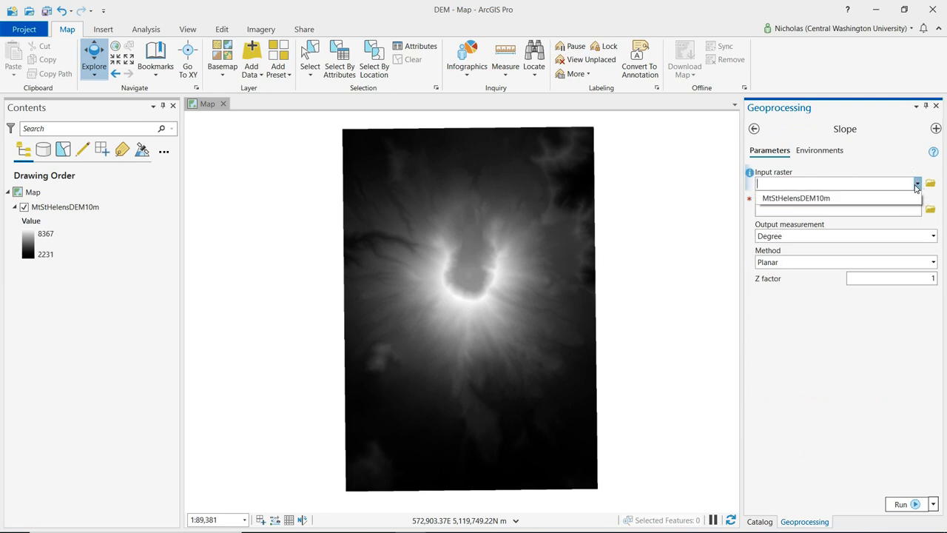
pyautogui.click(797, 198)
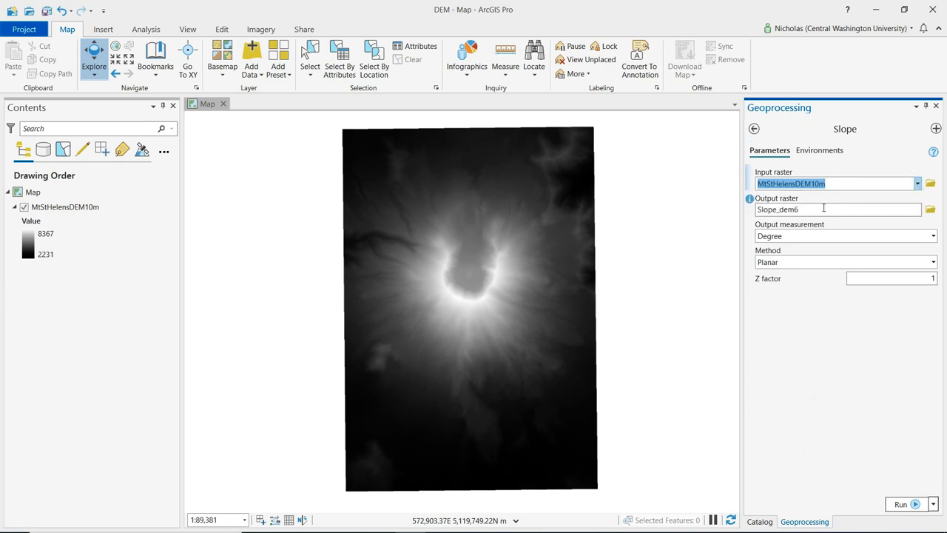
pyautogui.click(837, 209)
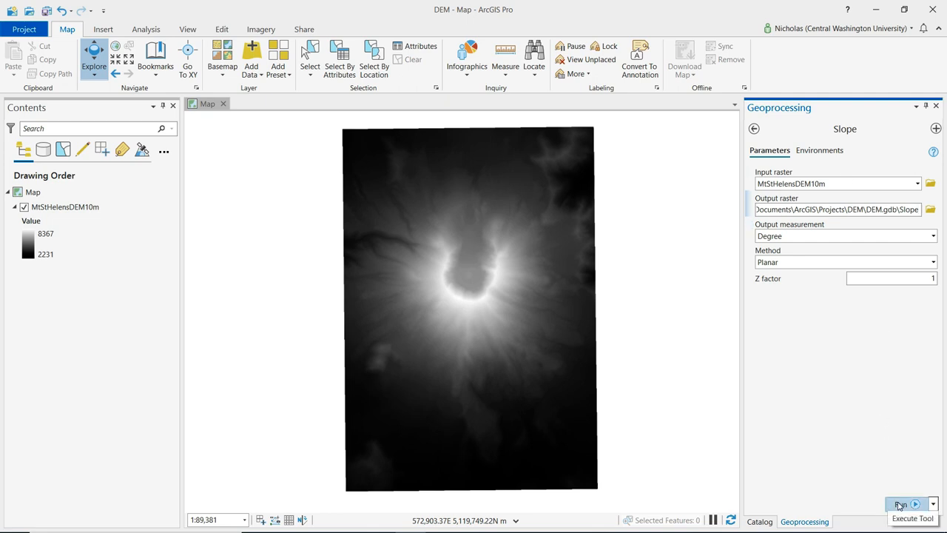
# - Run Slope and review the new degree-classed Slope layer in Contents
pyautogui.click(900, 503)
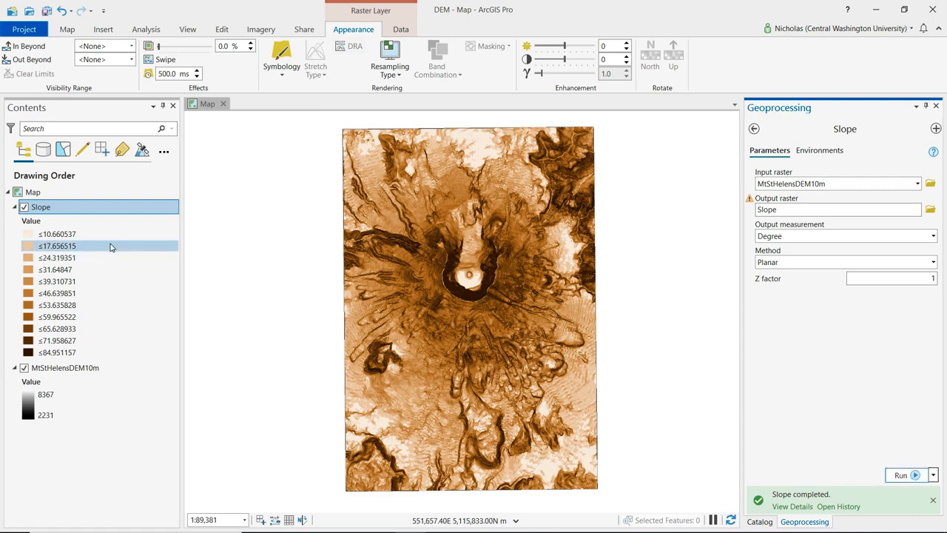
pyautogui.moveTo(145, 255)
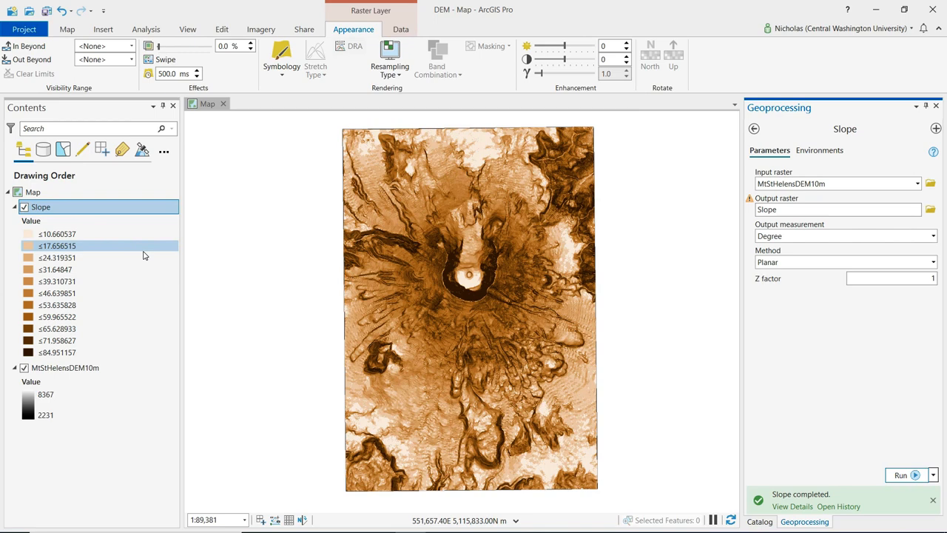
pyautogui.click(56, 234)
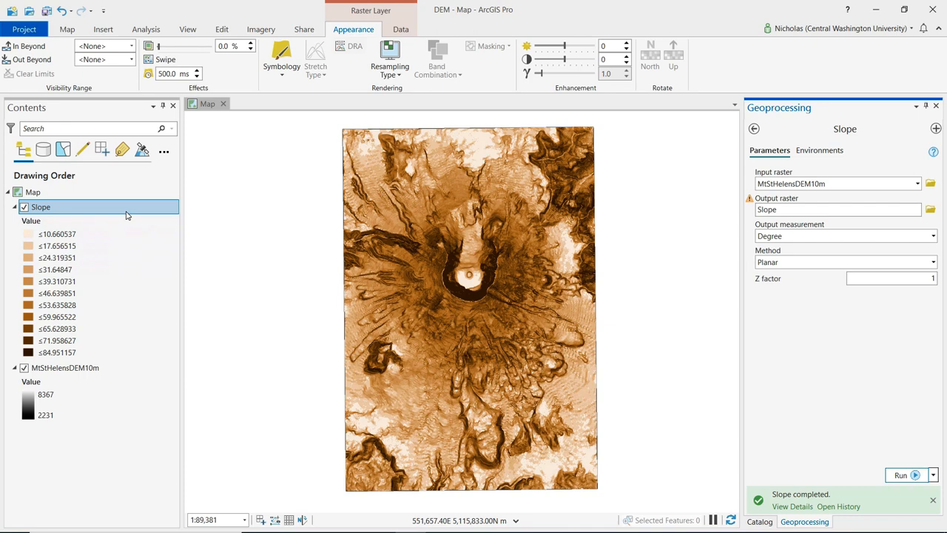
pyautogui.click(56, 245)
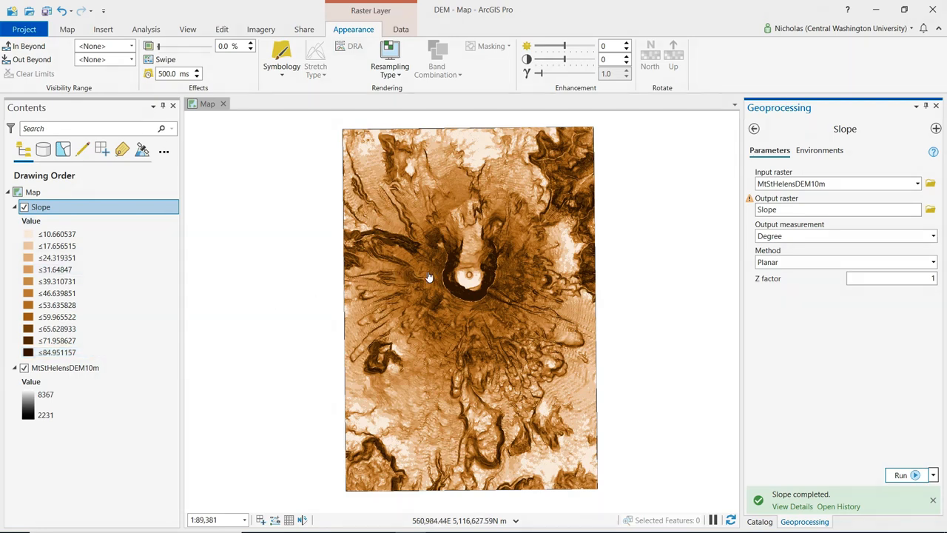
pyautogui.moveTo(452, 298)
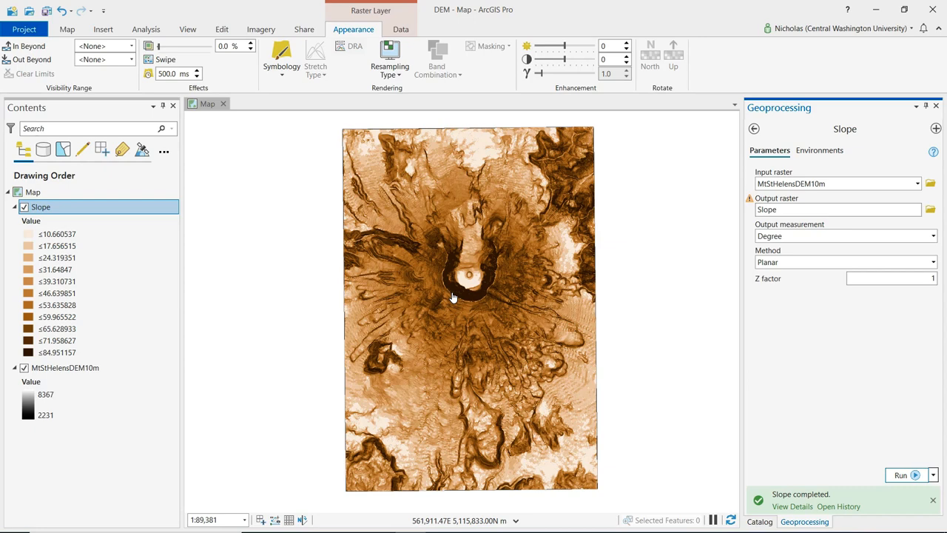
pyautogui.moveTo(450, 299)
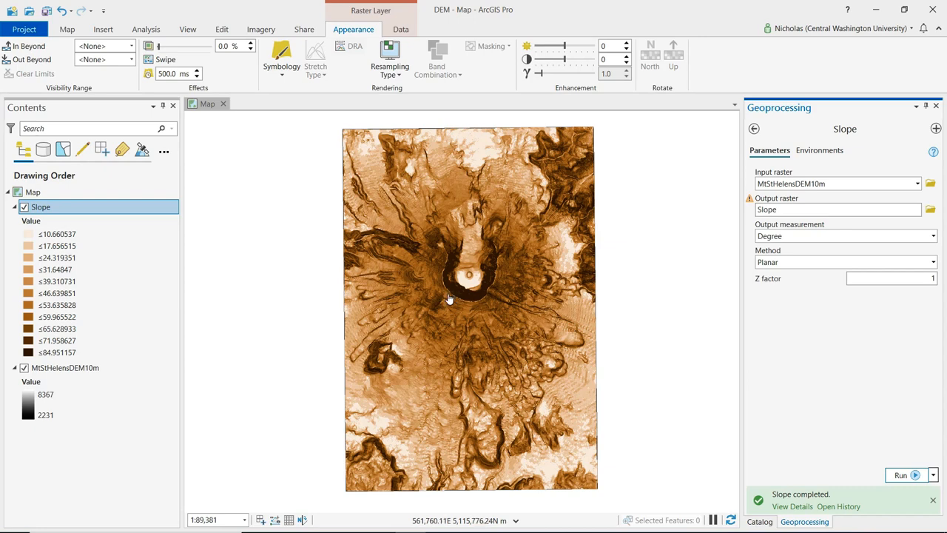
pyautogui.moveTo(455, 293)
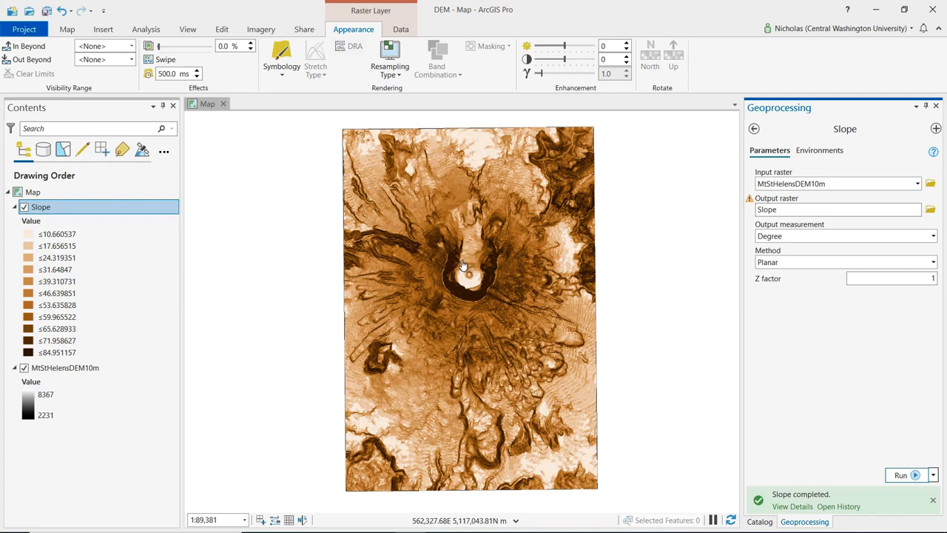
pyautogui.moveTo(476, 275)
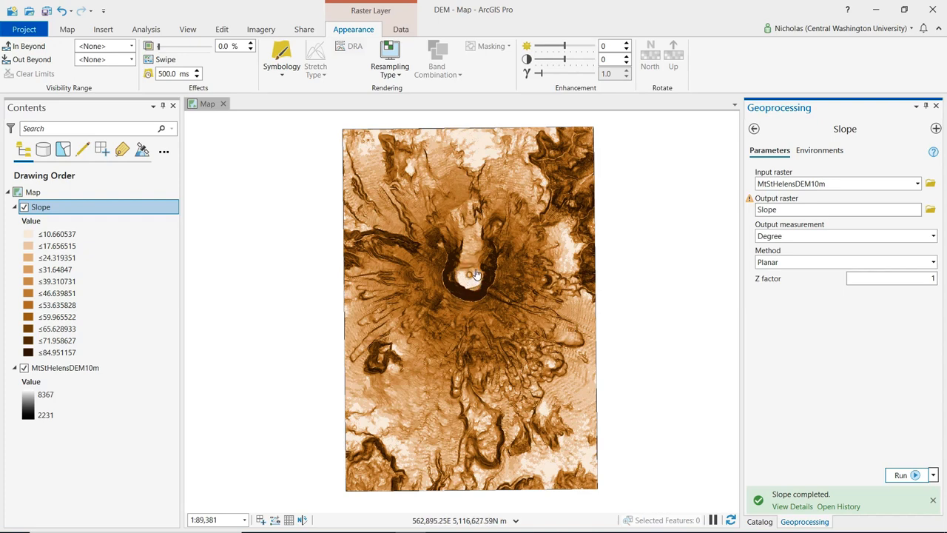
pyautogui.moveTo(468, 281)
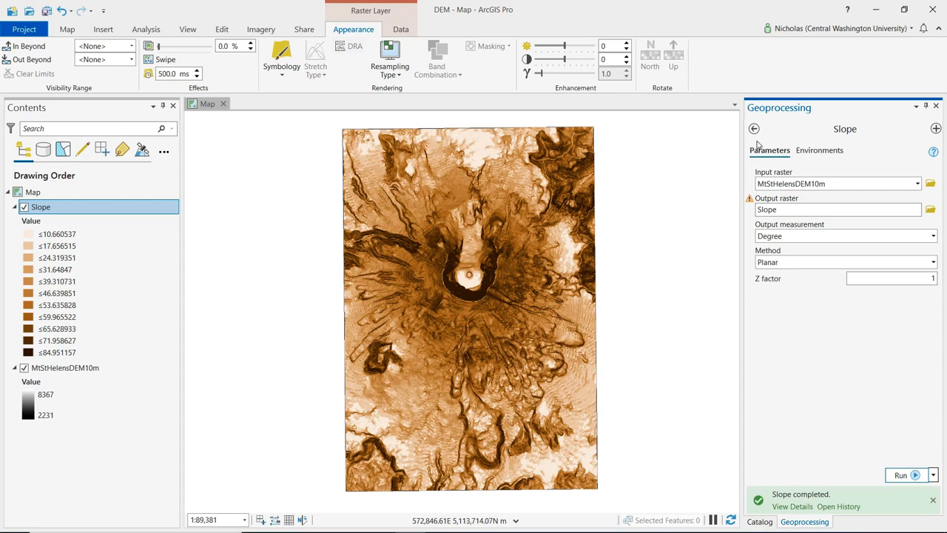
pyautogui.moveTo(755, 129)
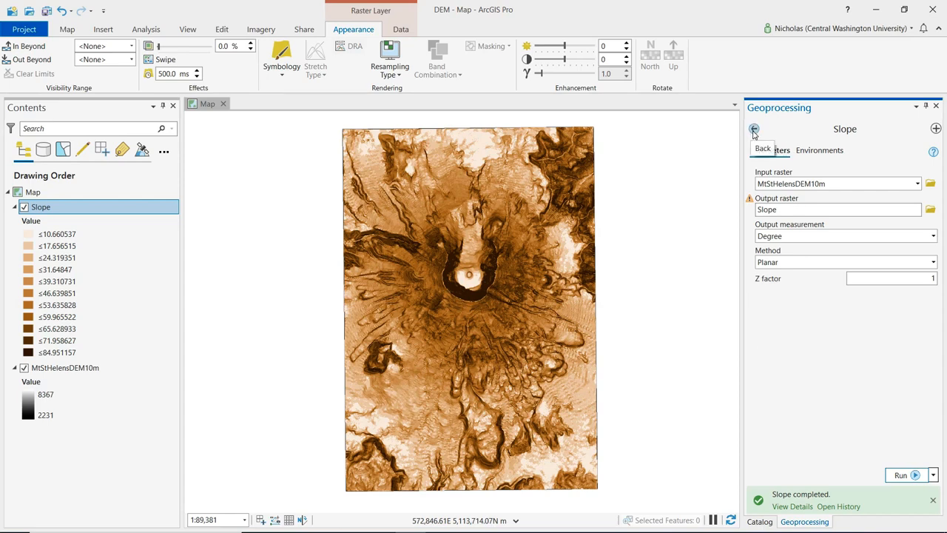
# - Search for Aspect, run it on MtStHelensDEM10m with output Aspect and Planar method
pyautogui.click(755, 127)
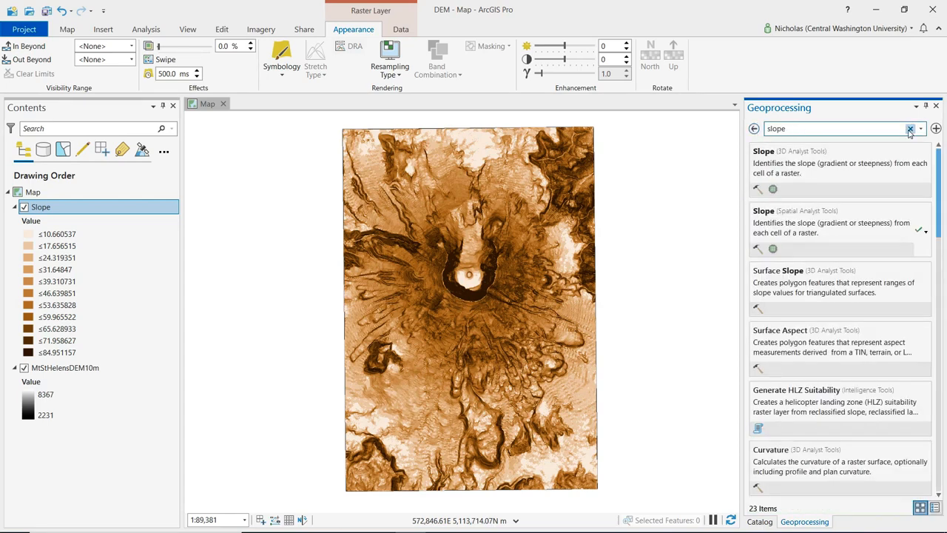
pyautogui.click(911, 128)
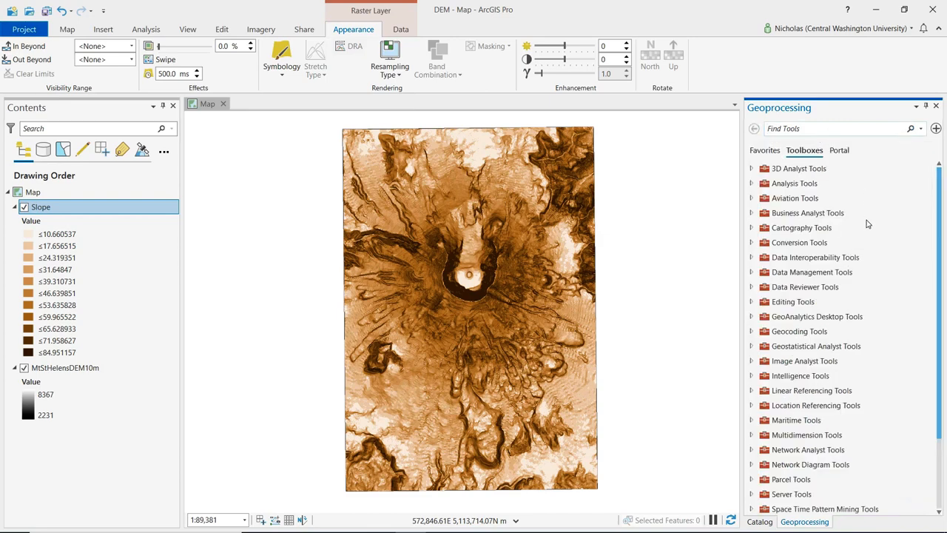
pyautogui.click(837, 127)
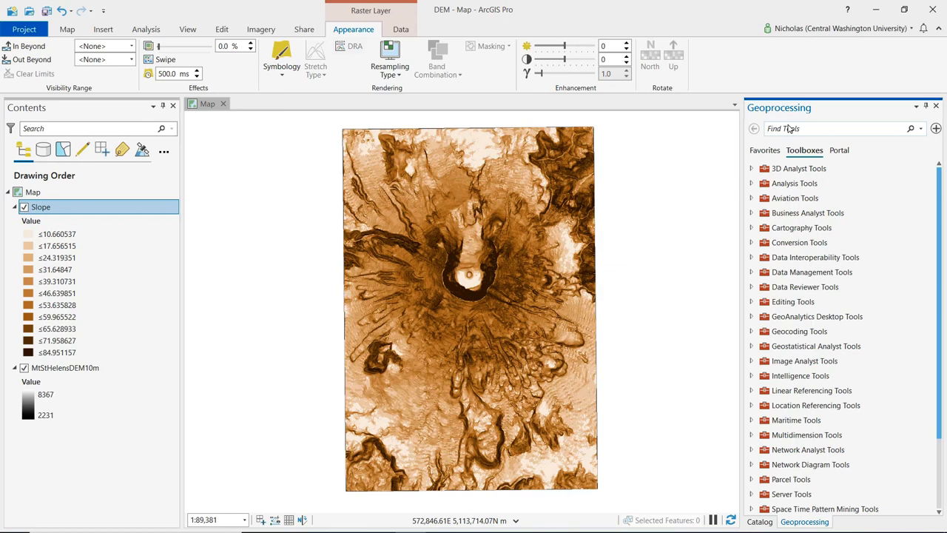
pyautogui.write('aspect')
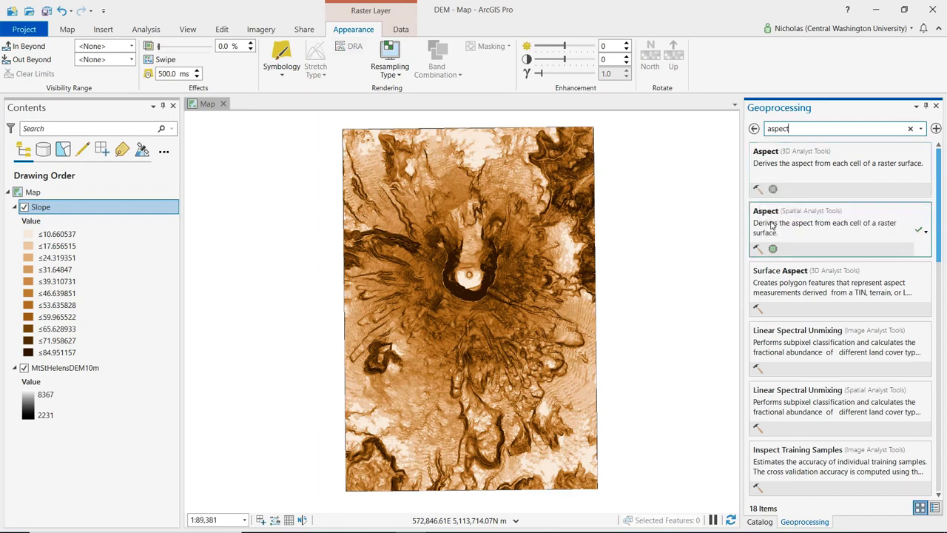
pyautogui.moveTo(767, 222)
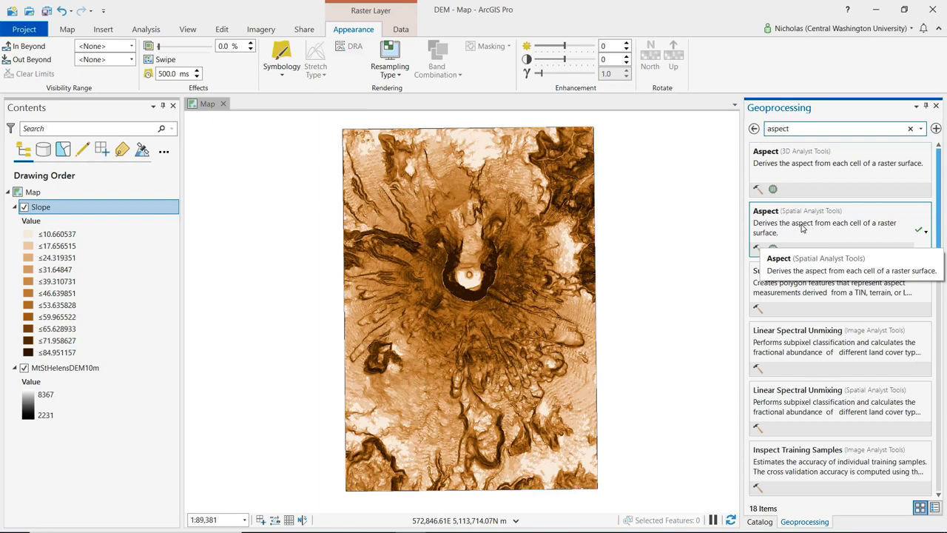
pyautogui.click(767, 211)
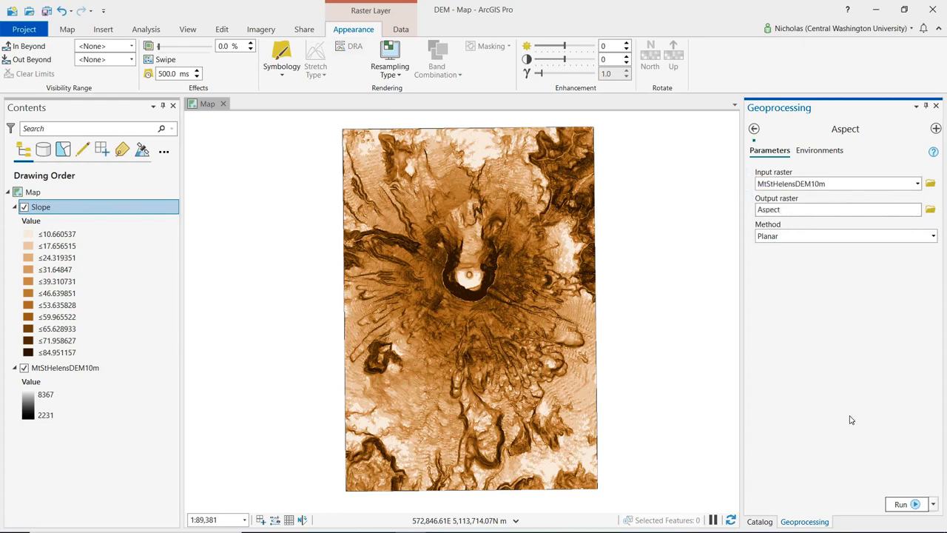
pyautogui.click(900, 503)
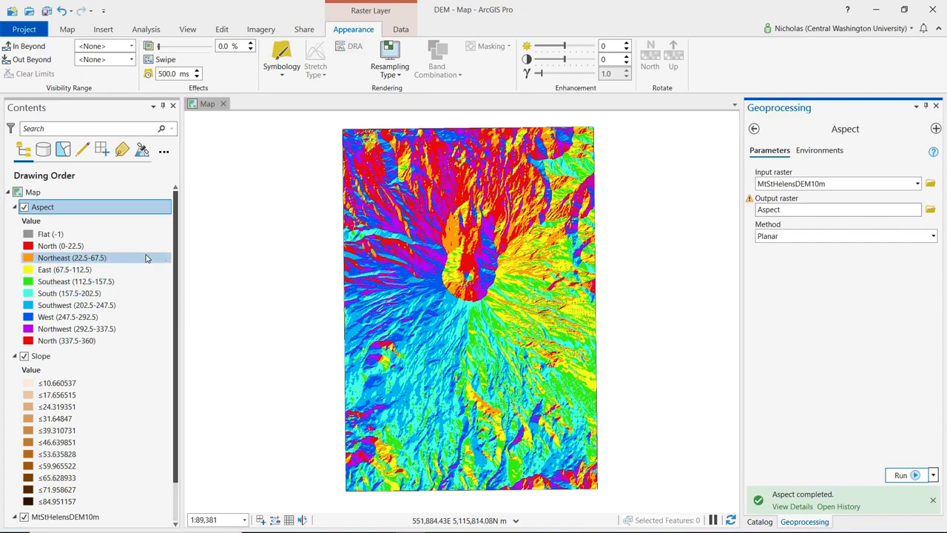
pyautogui.moveTo(151, 272)
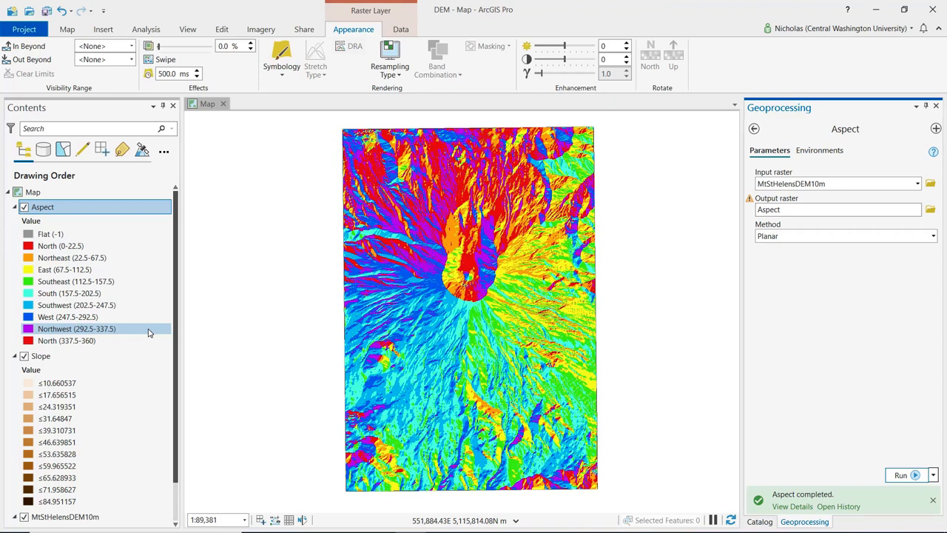
# - Examine the Aspect legend classes, Flat through North, in the Contents pane
pyautogui.click(65, 269)
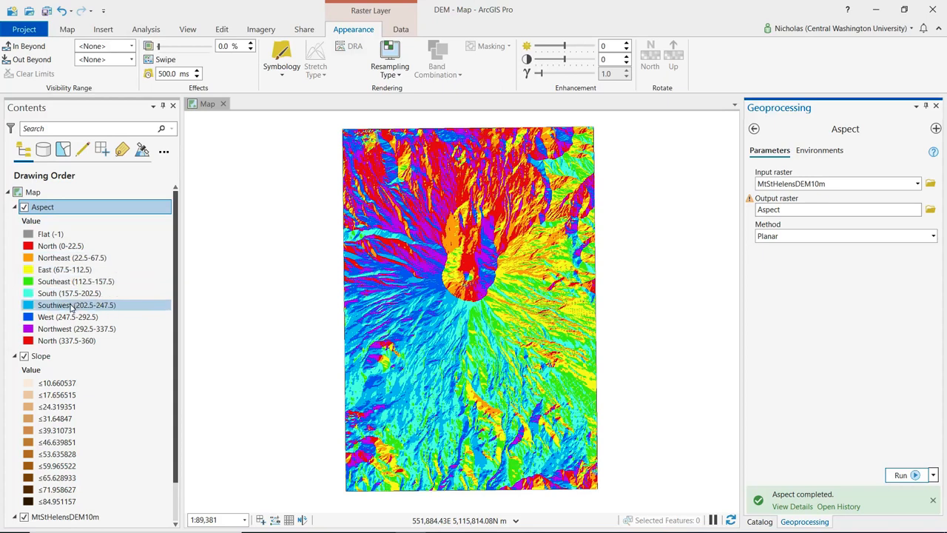
pyautogui.click(65, 340)
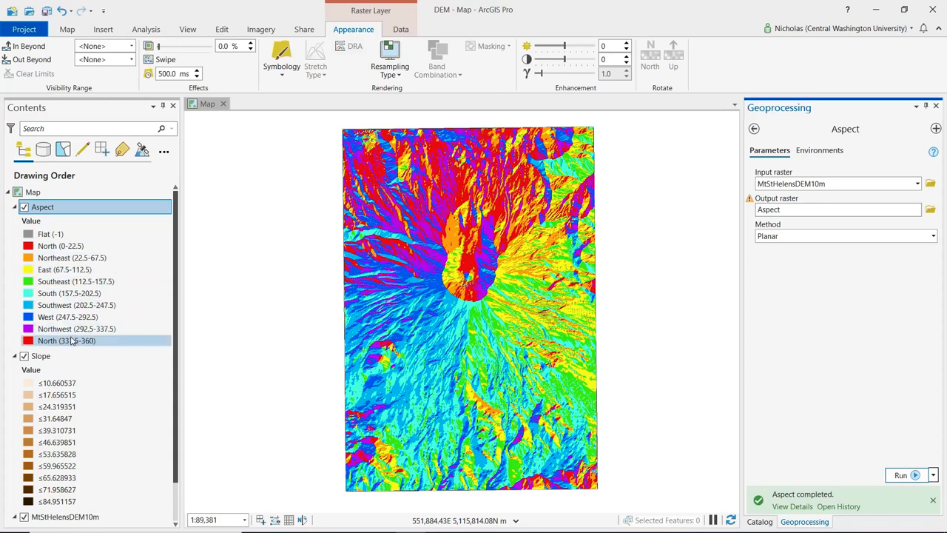
pyautogui.moveTo(74, 340)
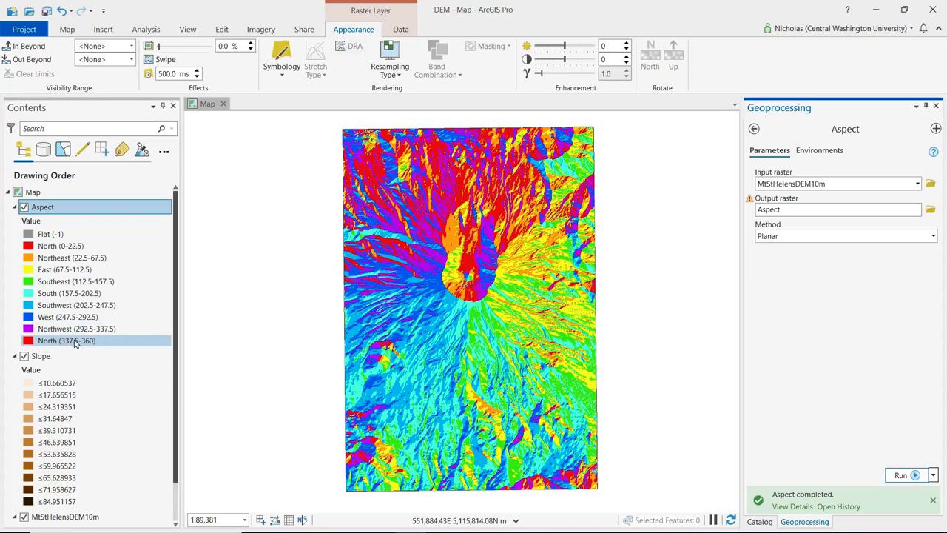
pyautogui.click(75, 281)
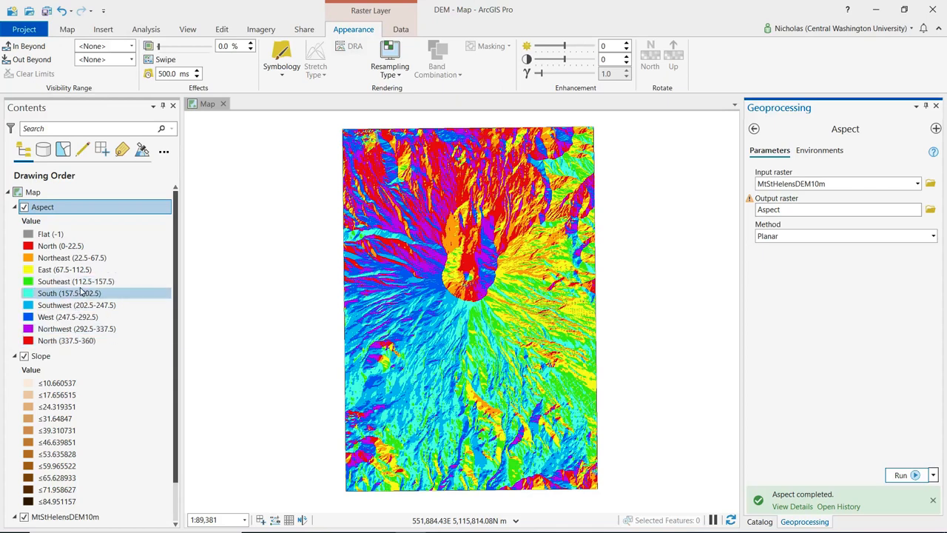
pyautogui.click(76, 281)
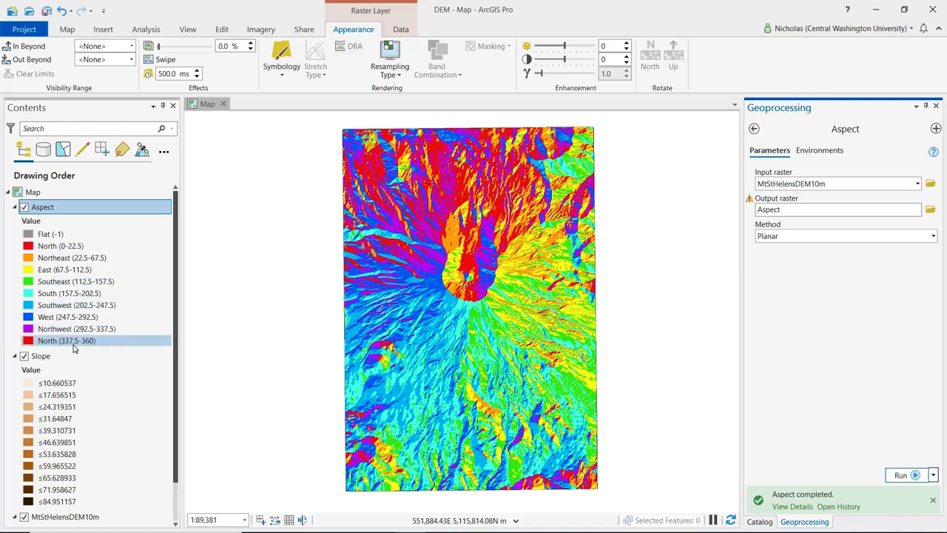
pyautogui.click(61, 246)
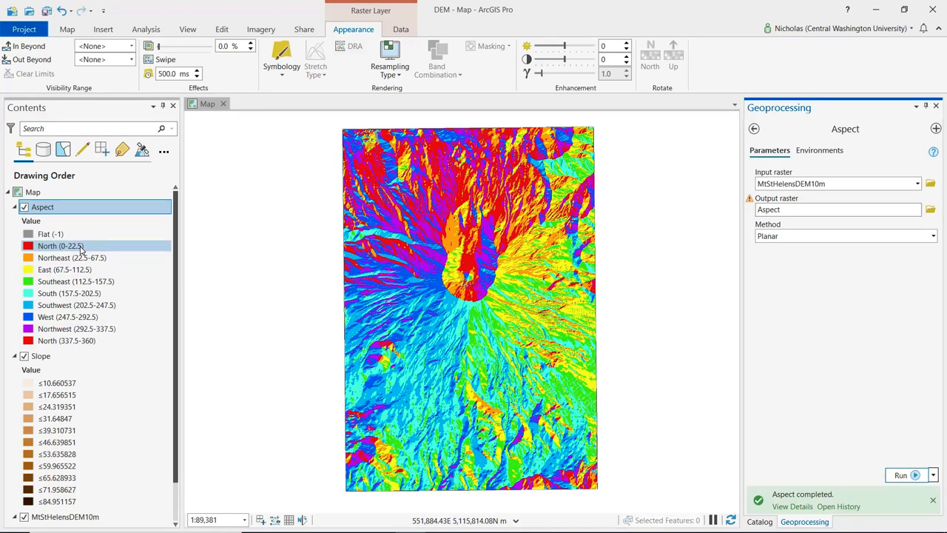
pyautogui.click(50, 234)
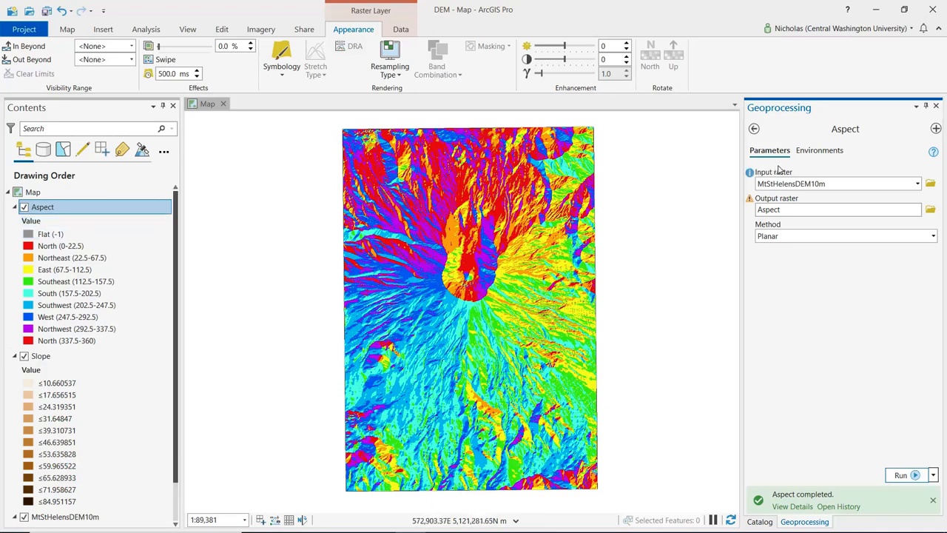
# - Search for Hillshade and set MtStHelensDEM10m as input with output HillShade
pyautogui.click(754, 127)
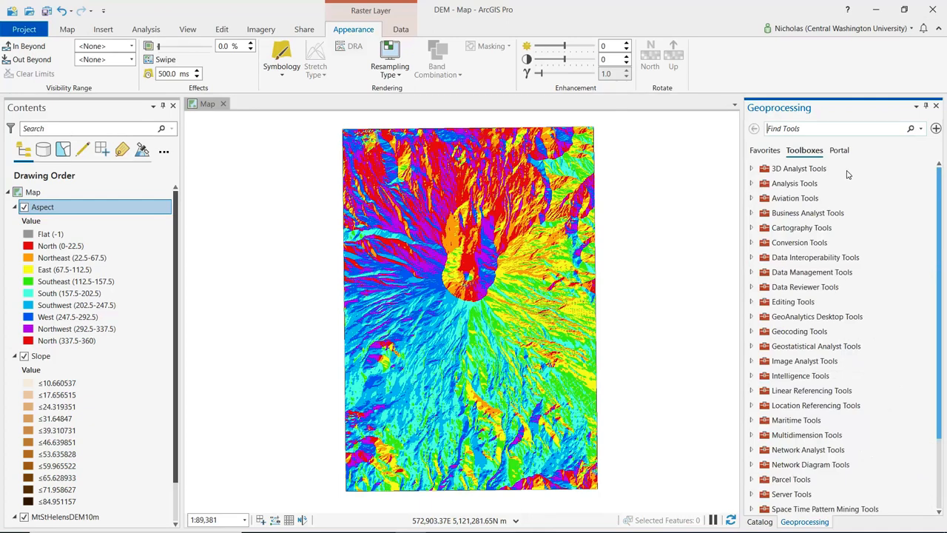
pyautogui.moveTo(858, 157)
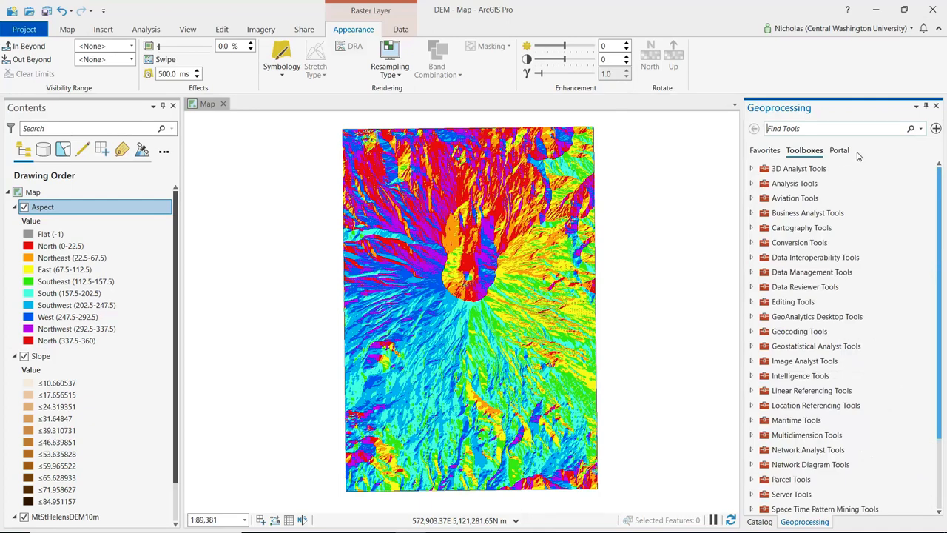
pyautogui.write('hill')
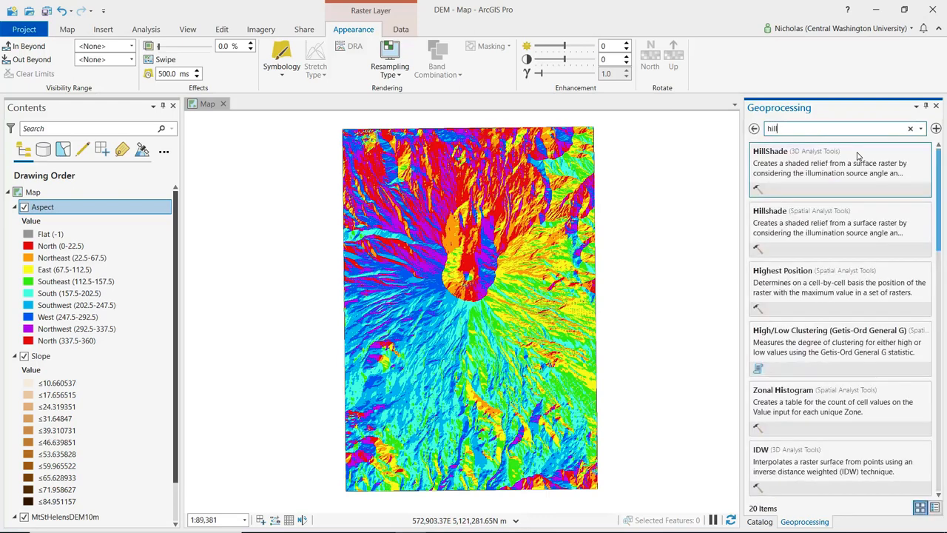
pyautogui.write('shade')
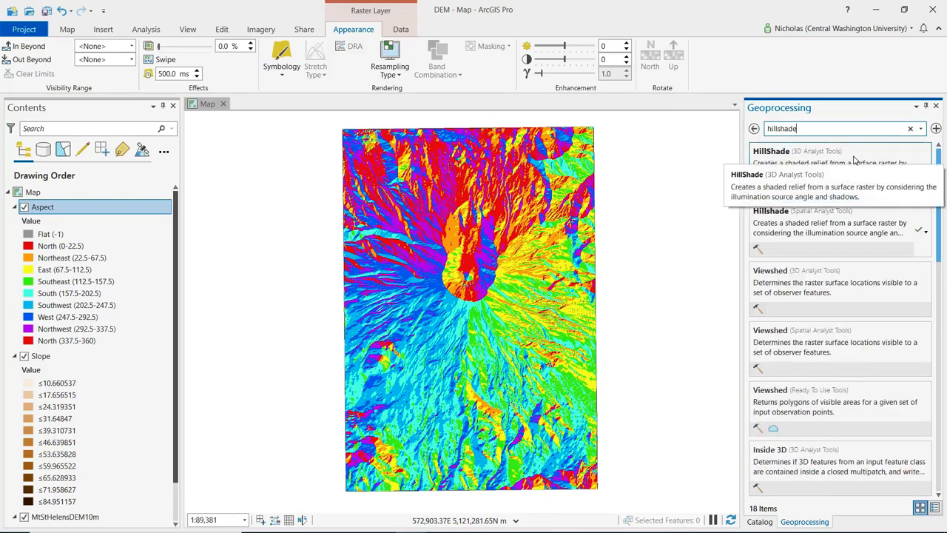
pyautogui.moveTo(840, 278)
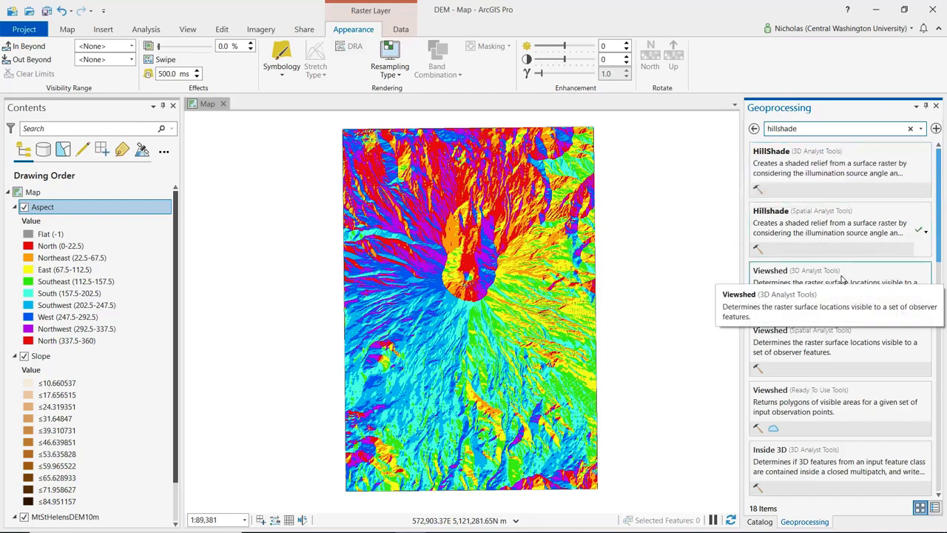
pyautogui.moveTo(773, 228)
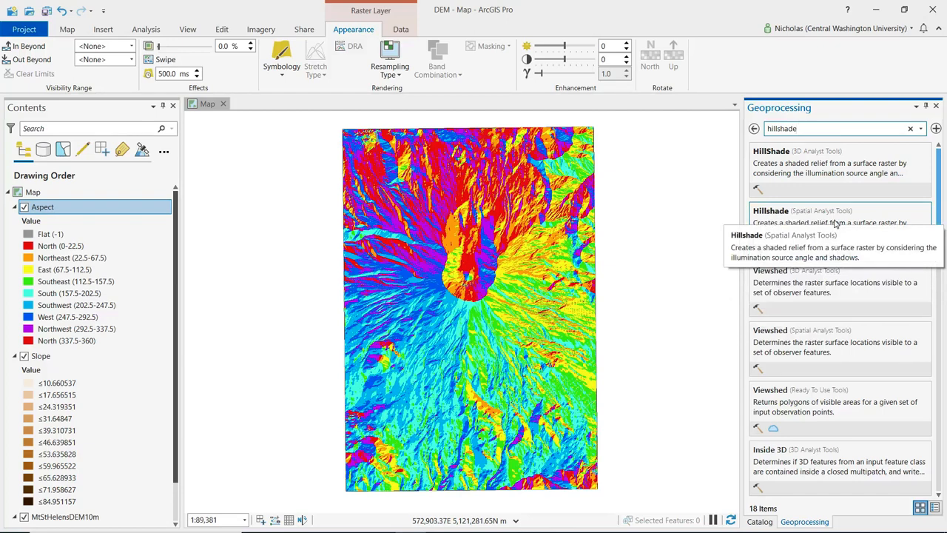
pyautogui.click(771, 210)
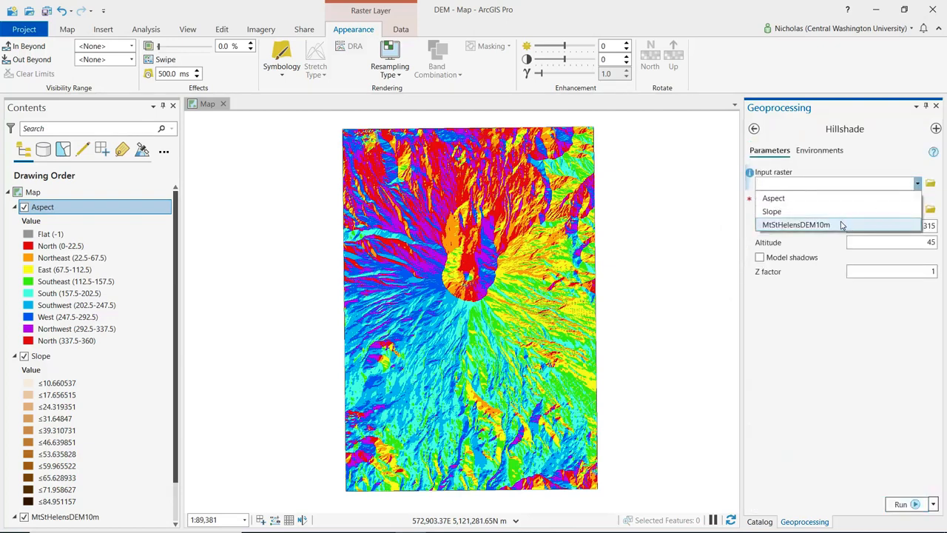
pyautogui.click(796, 225)
pyautogui.write('HillShade')
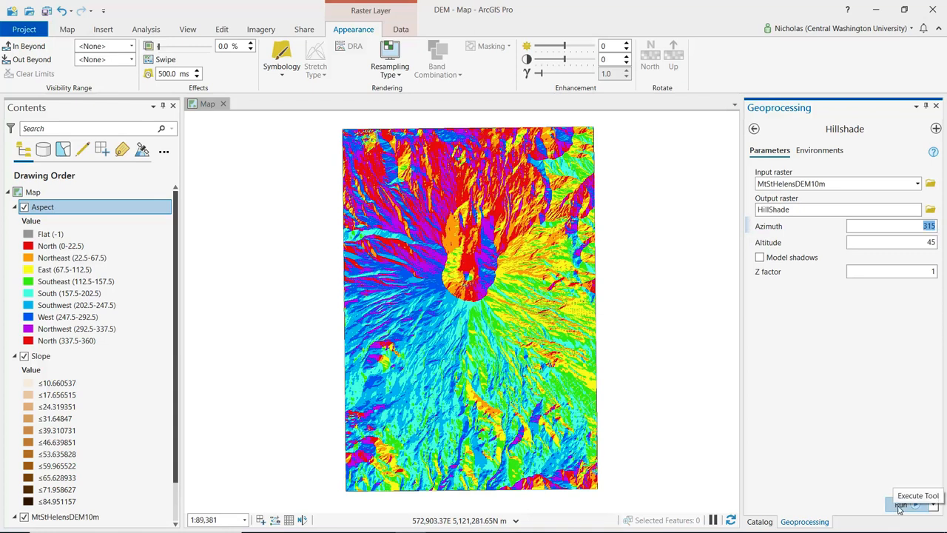
# - Run Hillshade and pan to view the grey shaded relief of Mt St Helens
pyautogui.click(903, 503)
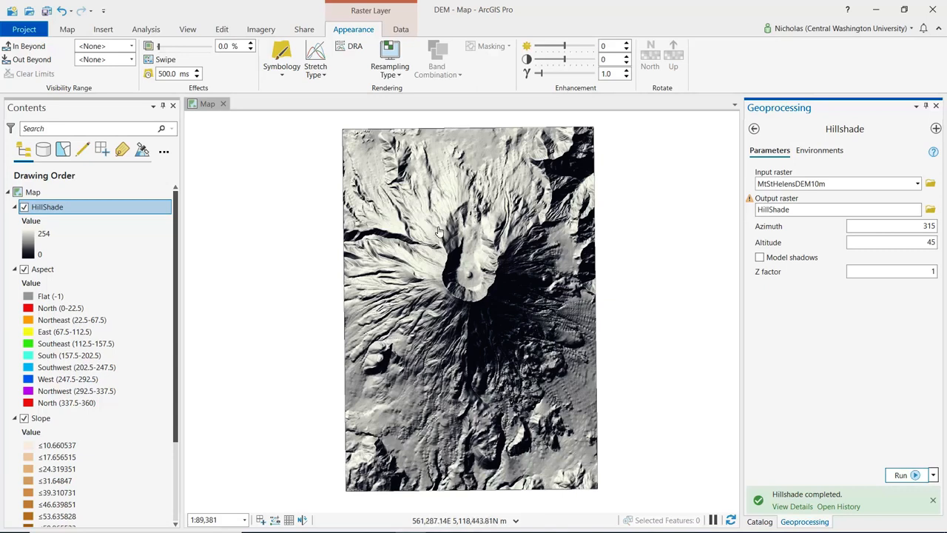
pyautogui.moveTo(416, 269)
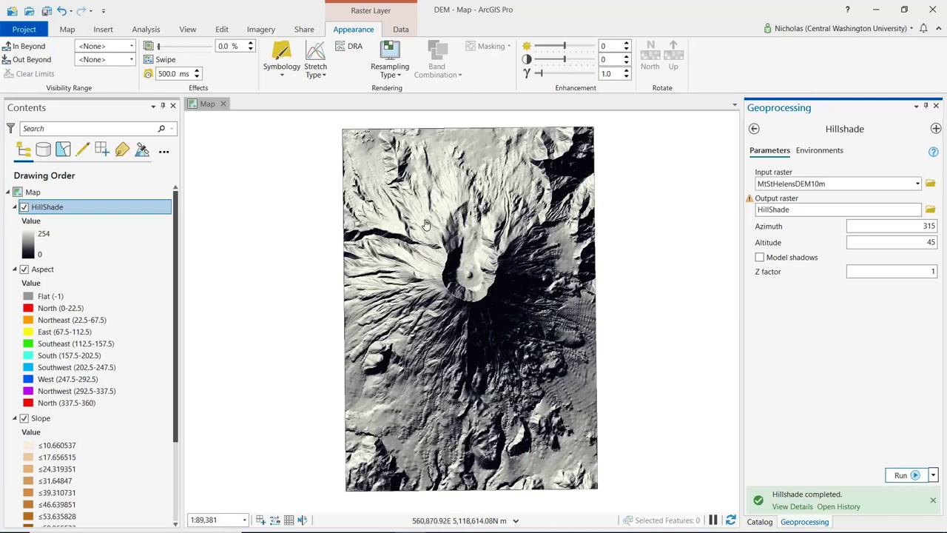
pyautogui.moveTo(427, 225); pyautogui.dragTo(467, 352)
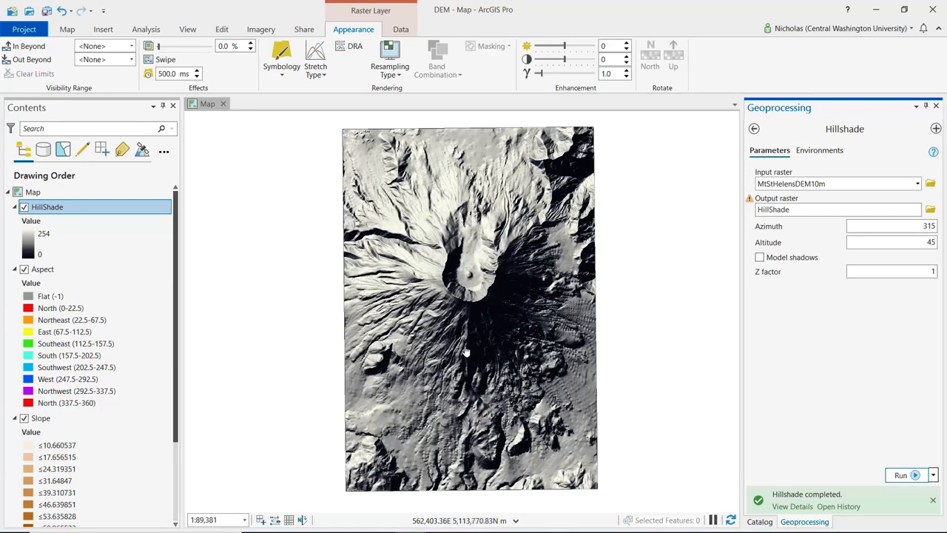